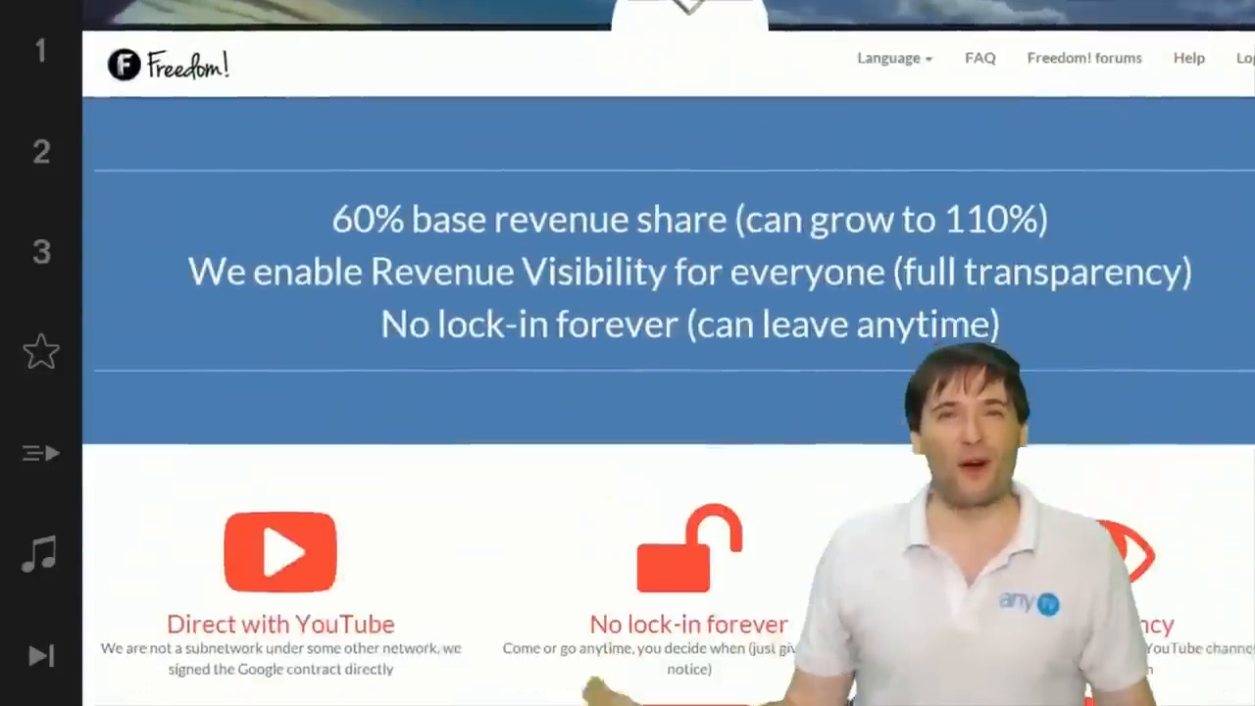
pyautogui.scroll(-3)
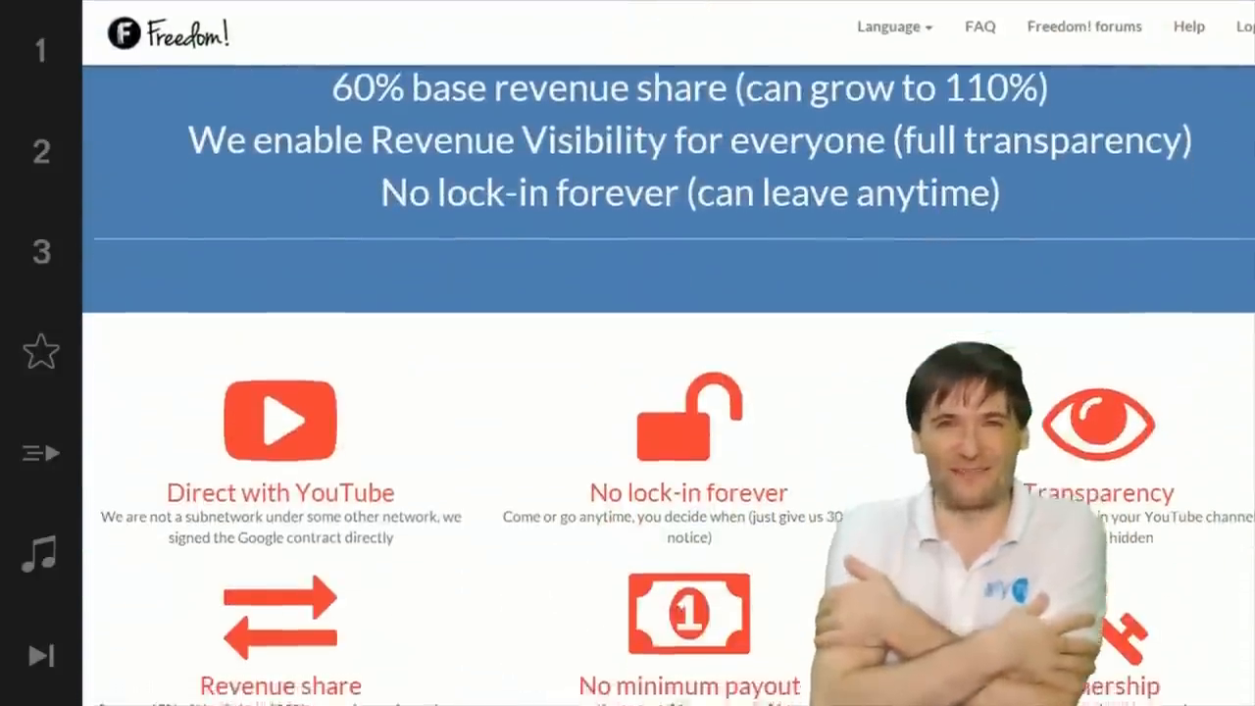
pyautogui.scroll(-3)
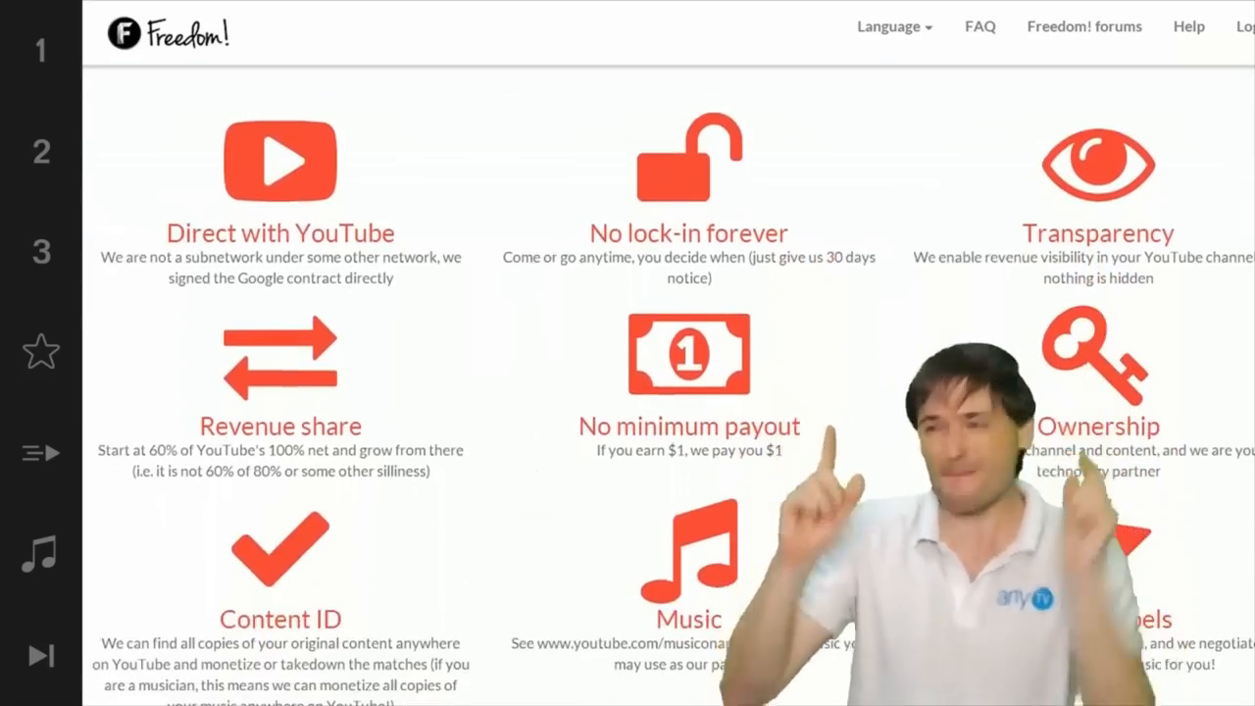
pyautogui.scroll(-3)
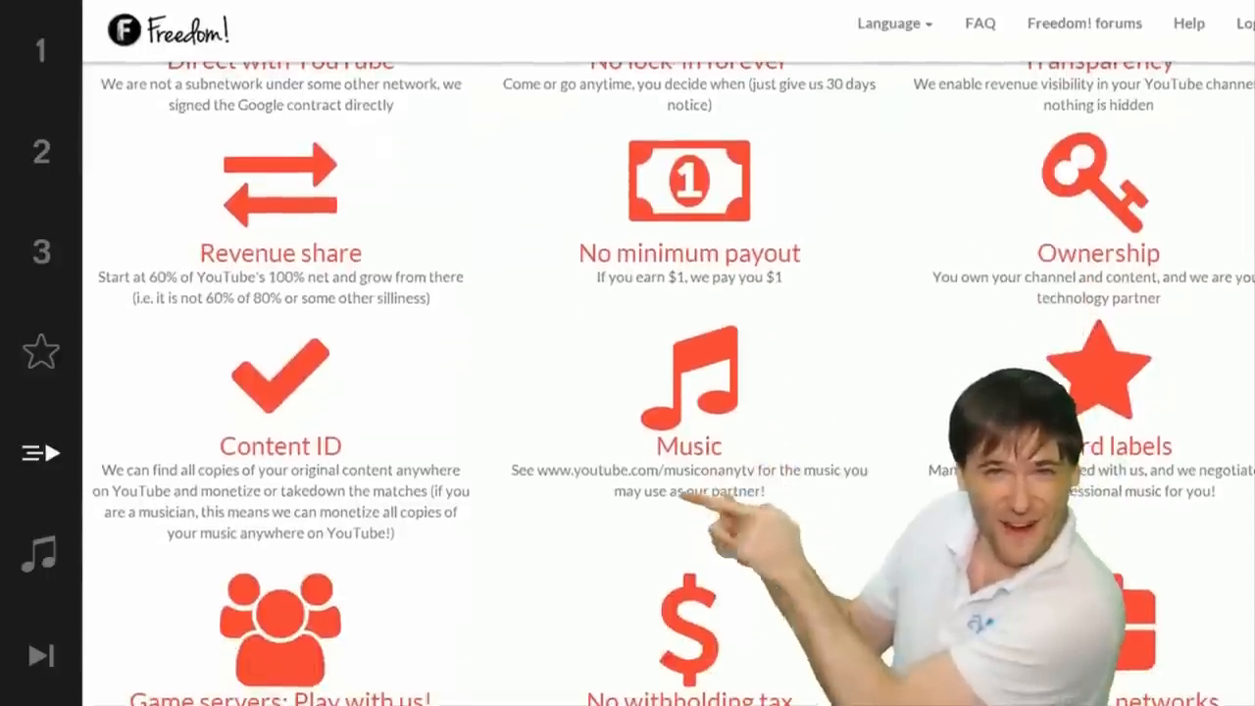